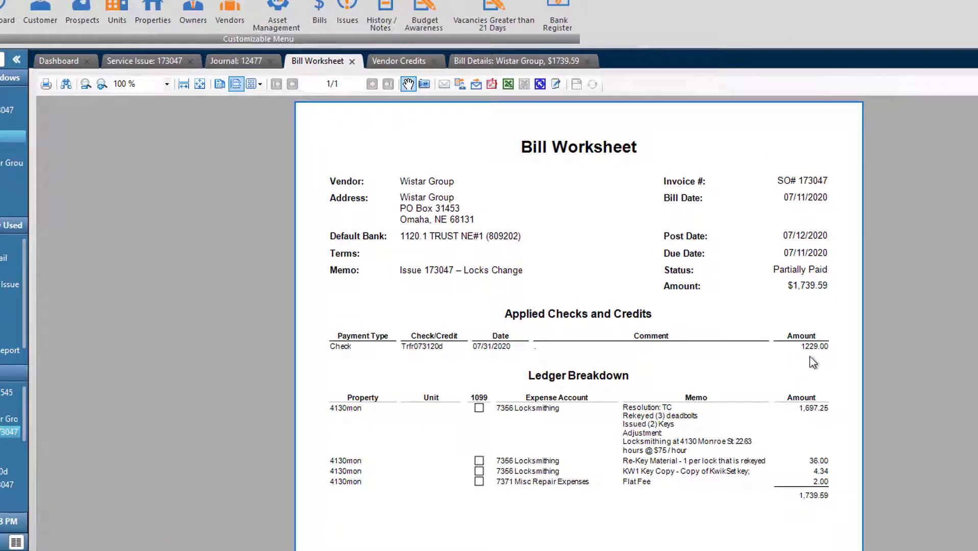
pyautogui.moveTo(807, 300)
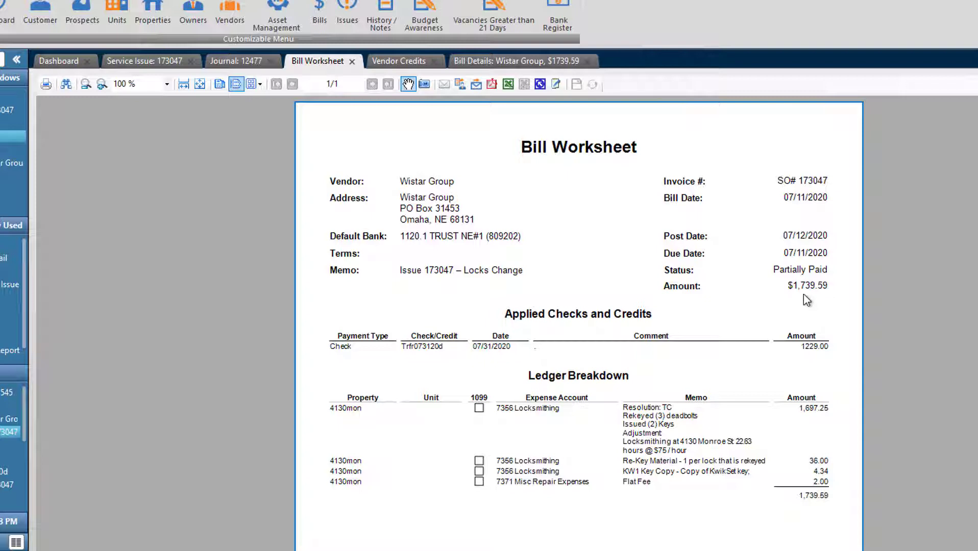
pyautogui.moveTo(803, 354)
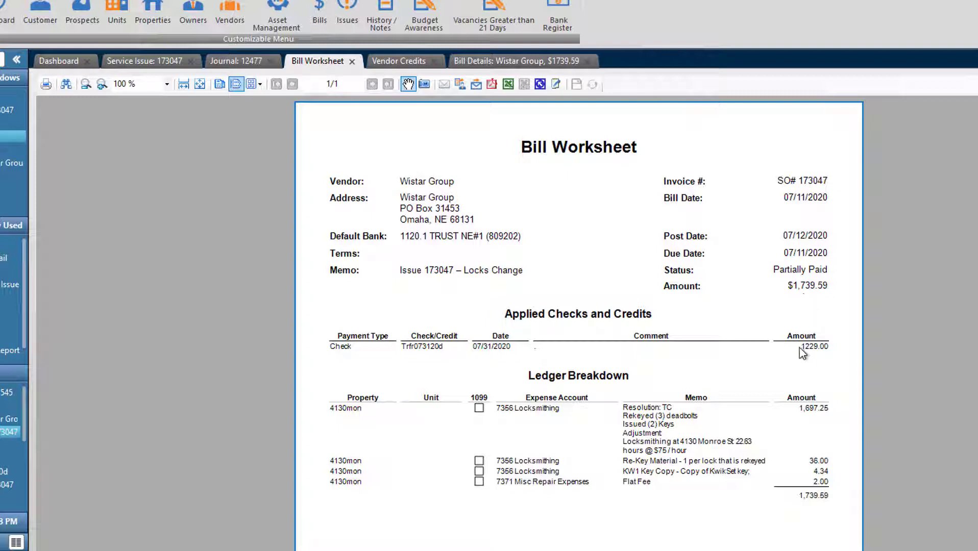
pyautogui.moveTo(807, 363)
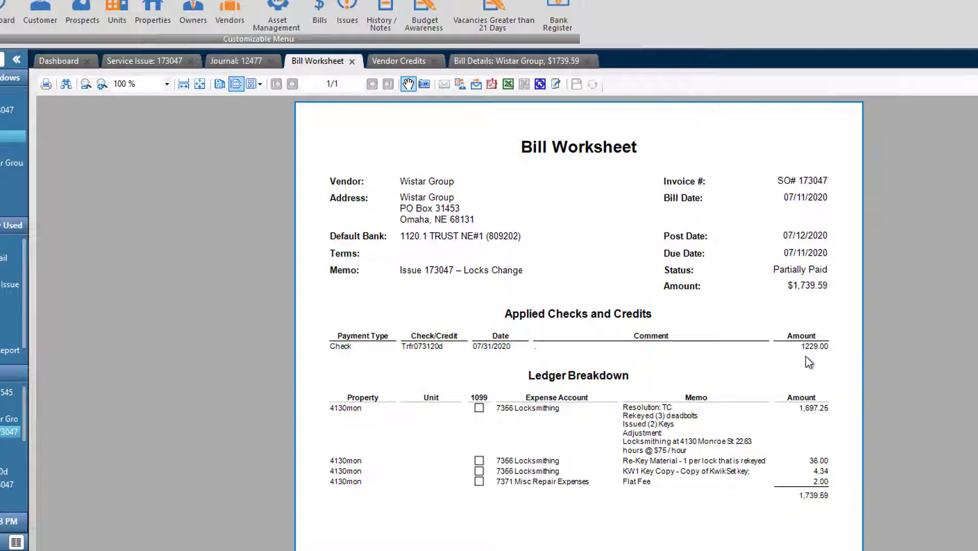
pyautogui.moveTo(189, 70)
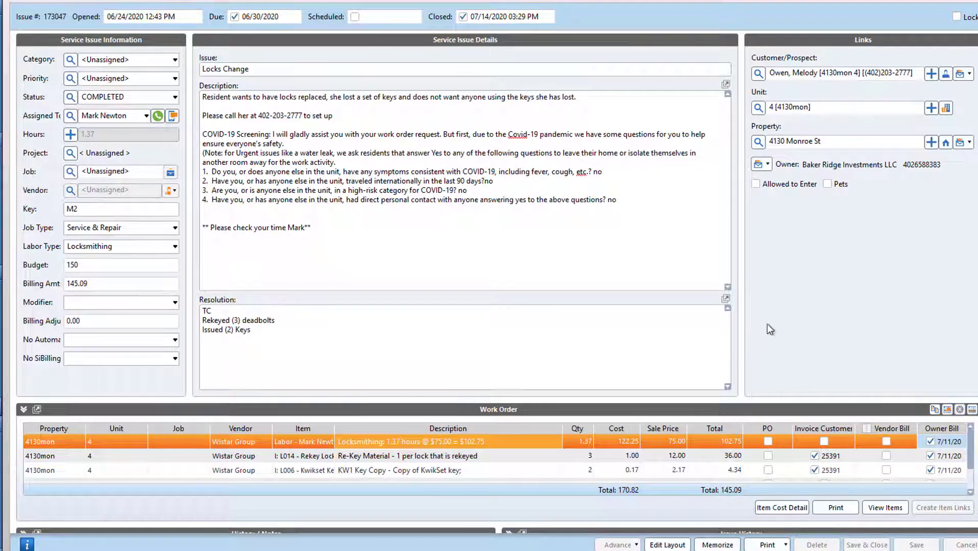
pyautogui.moveTo(827, 329)
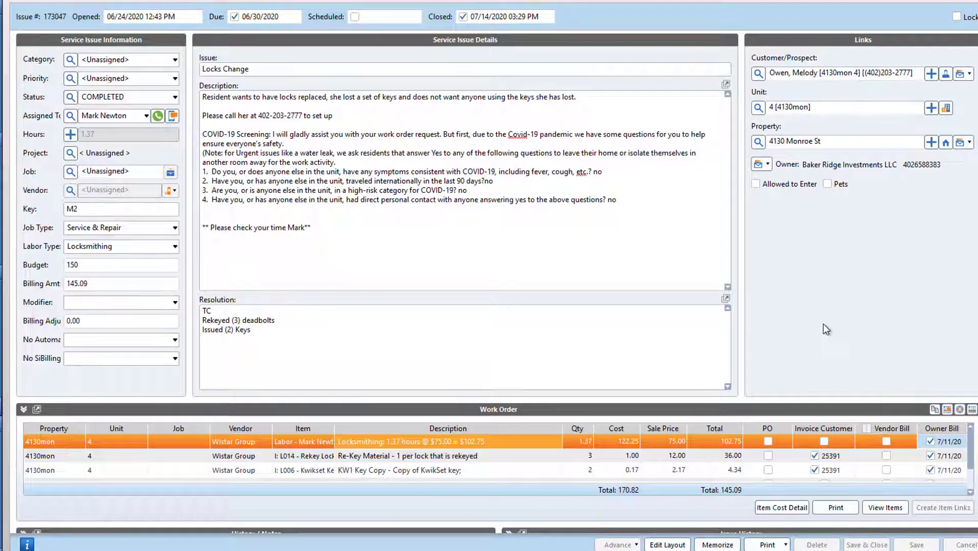
pyautogui.moveTo(399, 2)
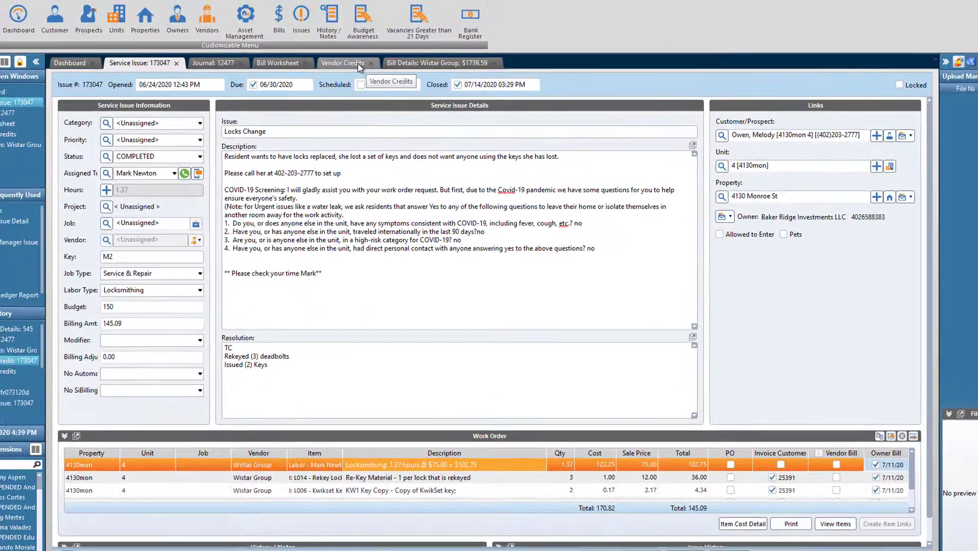
# - Save a 510.59 vendor credit to 6699.4 Value Credit, reference 173047, comment 'Billing error'
pyautogui.click(342, 62)
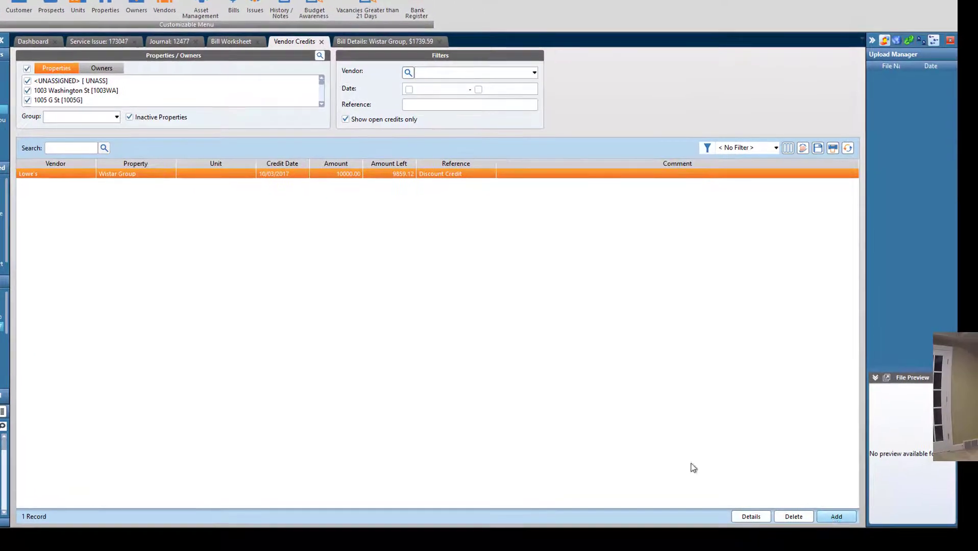
pyautogui.click(836, 516)
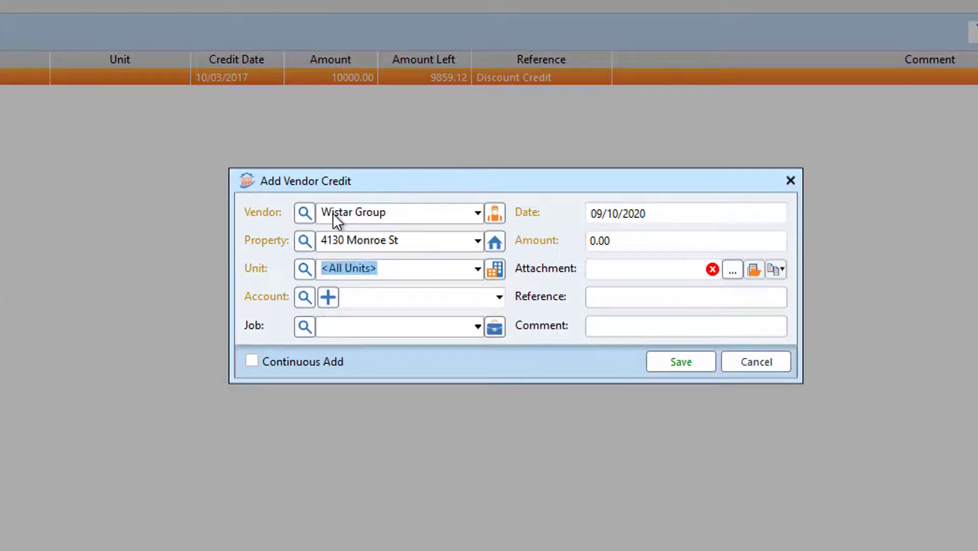
pyautogui.click(418, 297)
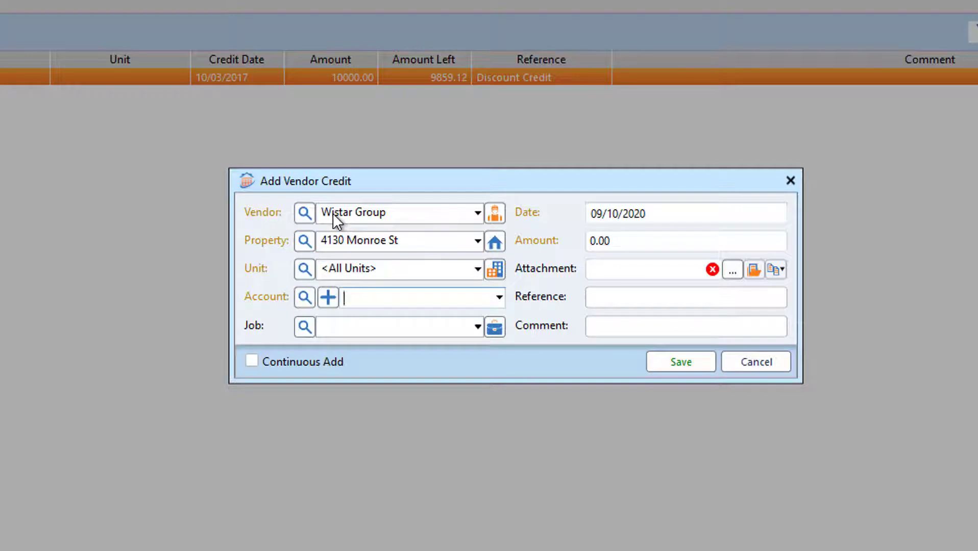
pyautogui.write('6699.4 Value Credit')
pyautogui.click(686, 241)
pyautogui.write('510.59')
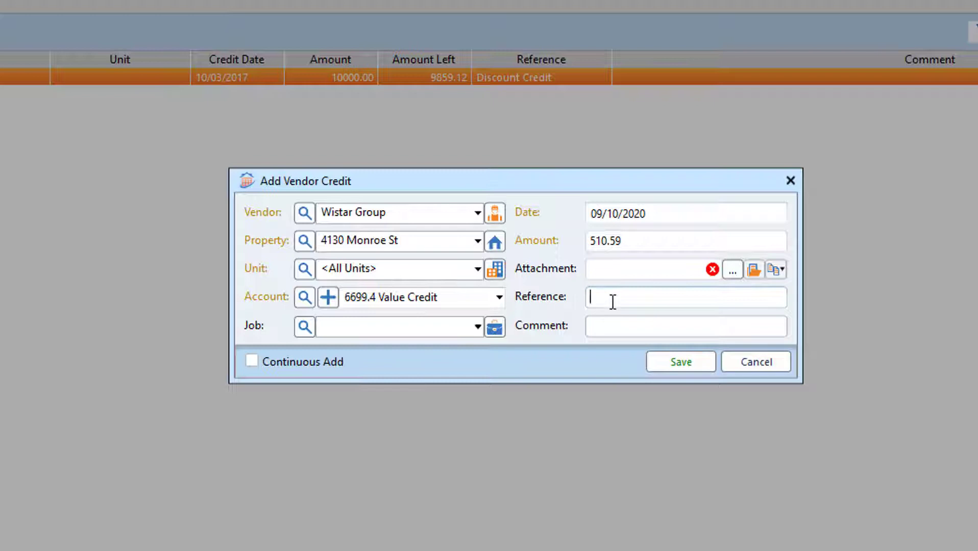
pyautogui.write('173')
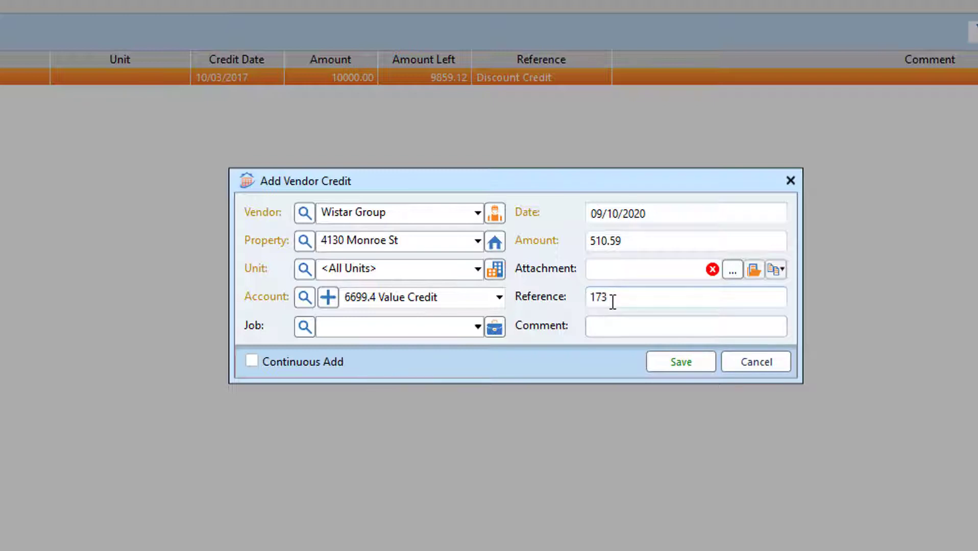
pyautogui.write('047')
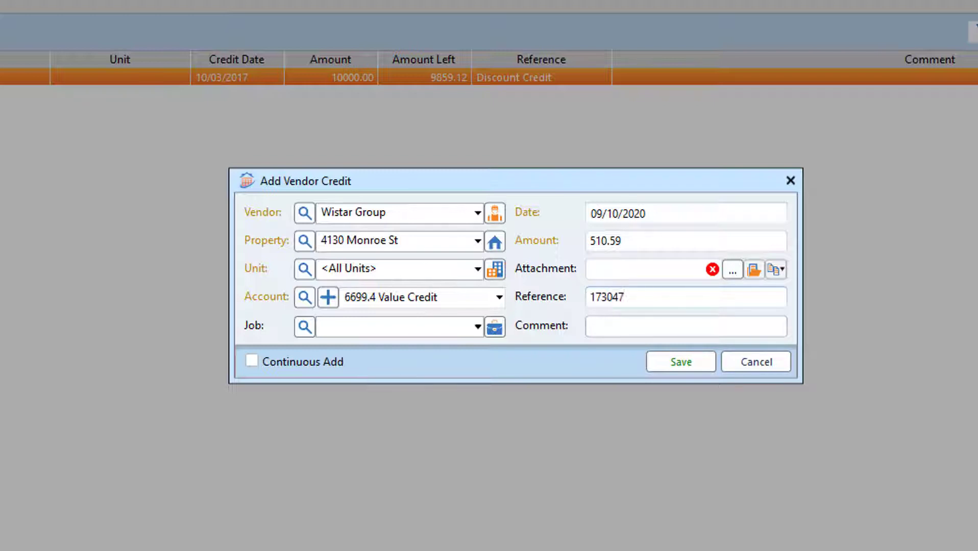
pyautogui.write('B')
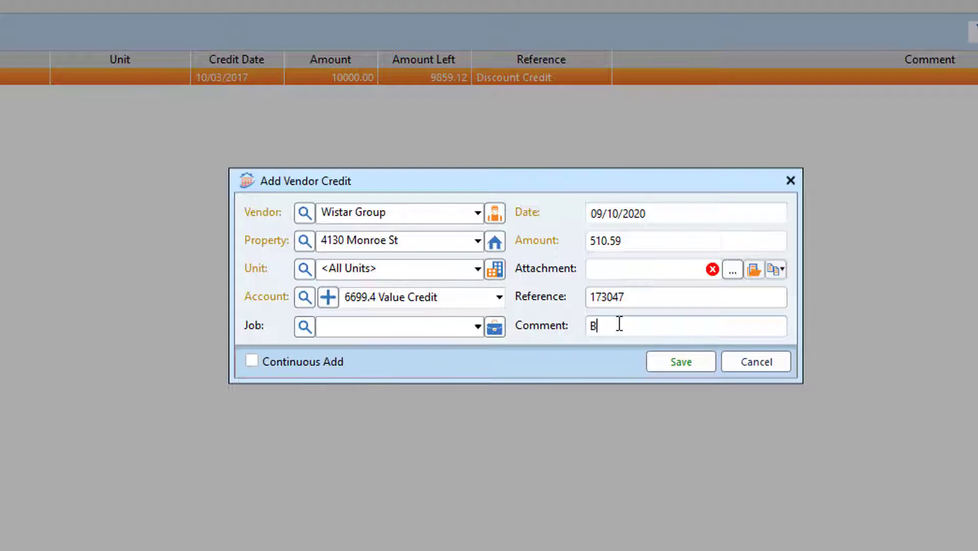
pyautogui.write('illing error')
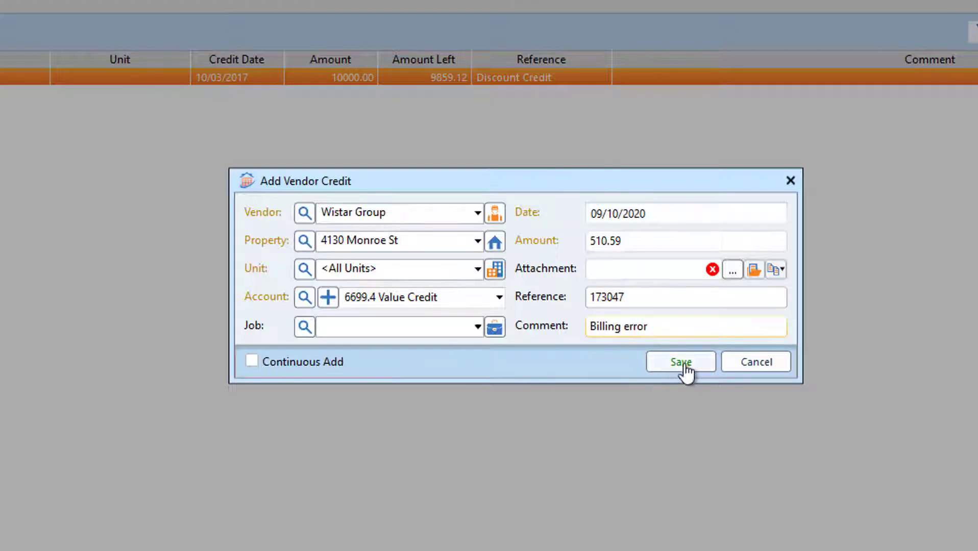
pyautogui.click(681, 362)
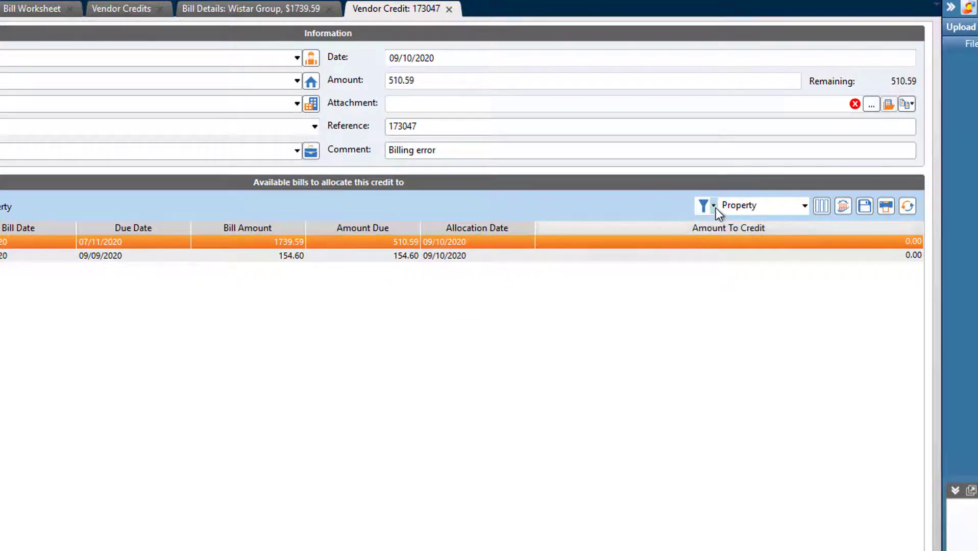
# - Check the bills filter limiting properties to those beginning with 4130
pyautogui.click(804, 206)
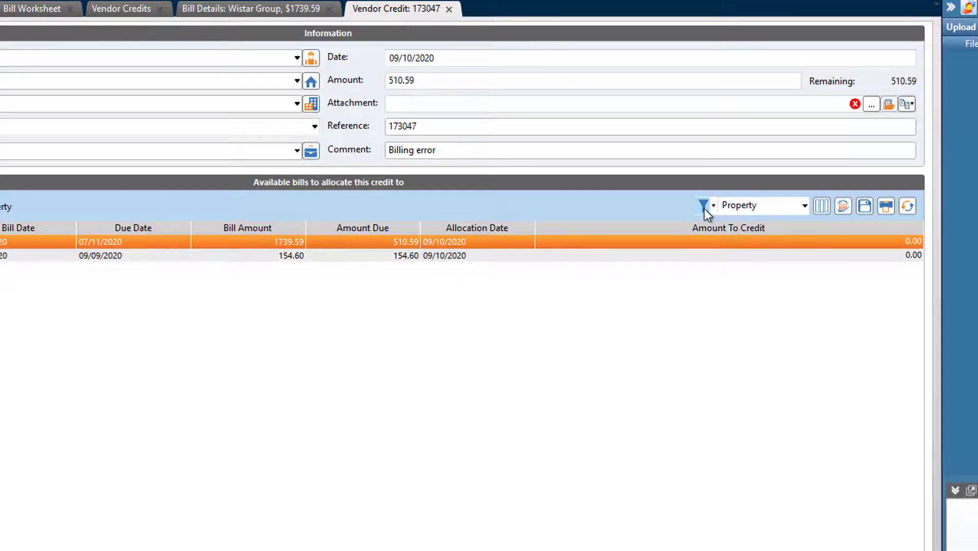
pyautogui.click(704, 205)
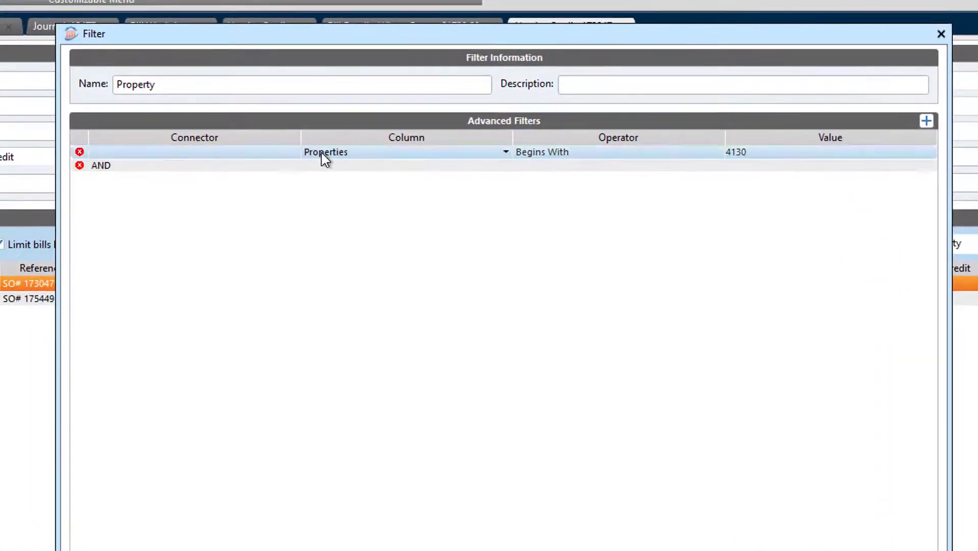
pyautogui.moveTo(816, 167)
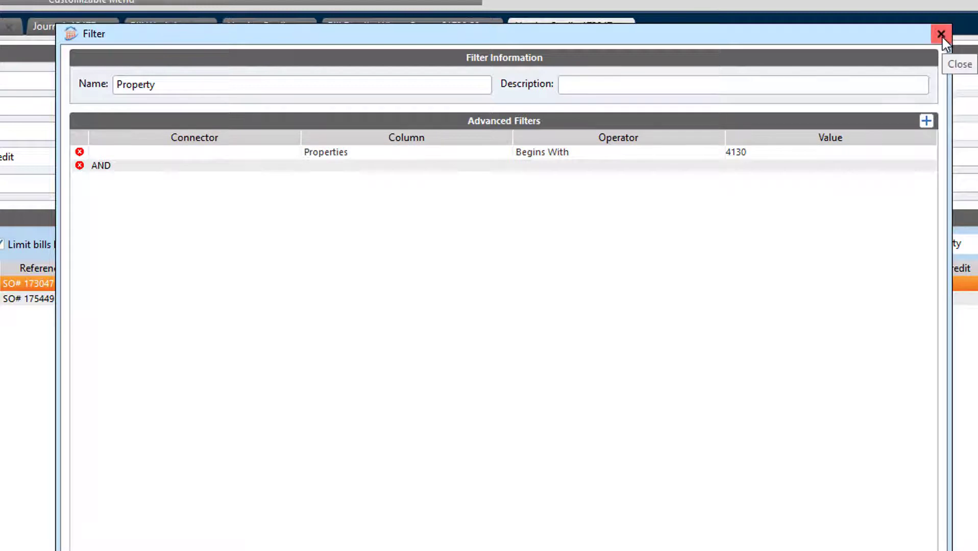
pyautogui.click(941, 34)
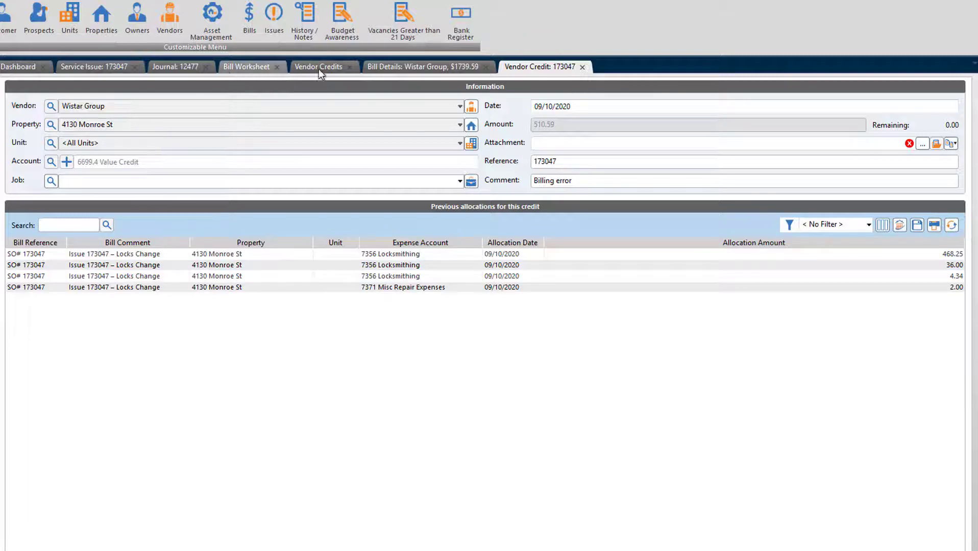
# - Bring up the bill worksheet for SO# 173047
pyautogui.click(427, 67)
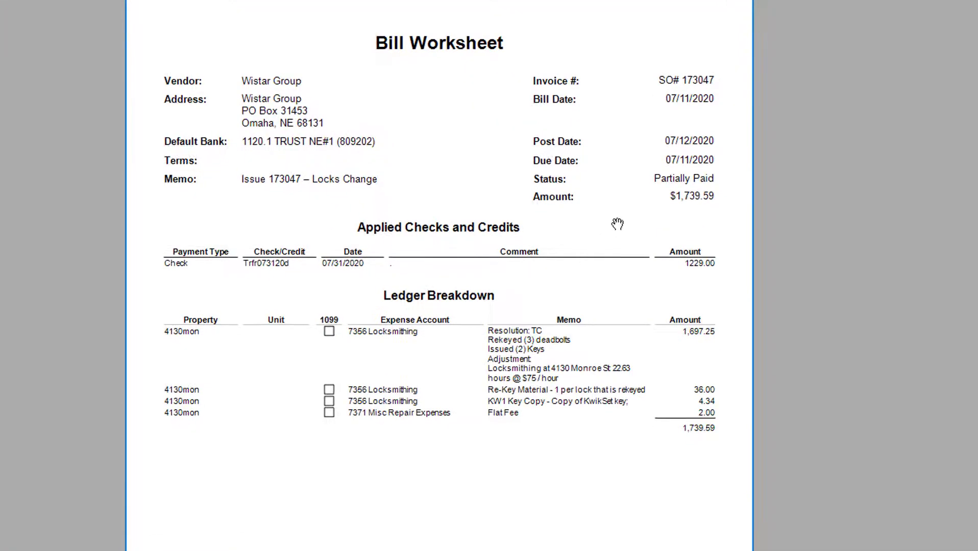
pyautogui.moveTo(366, 270)
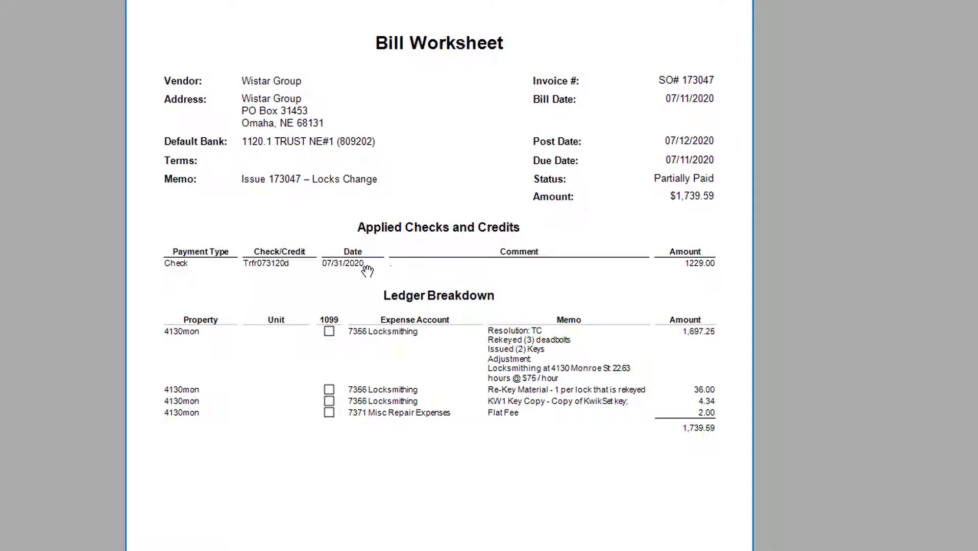
pyautogui.moveTo(686, 278)
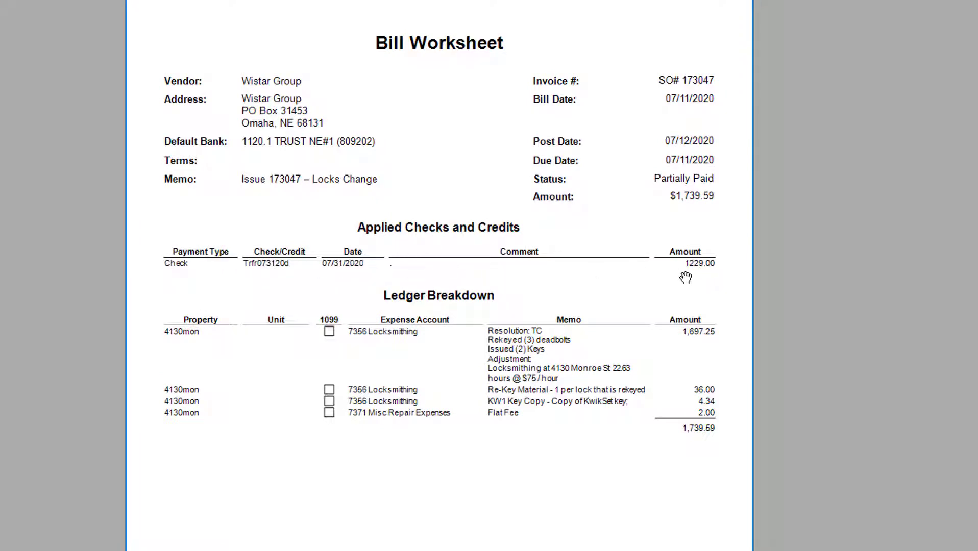
pyautogui.moveTo(699, 278)
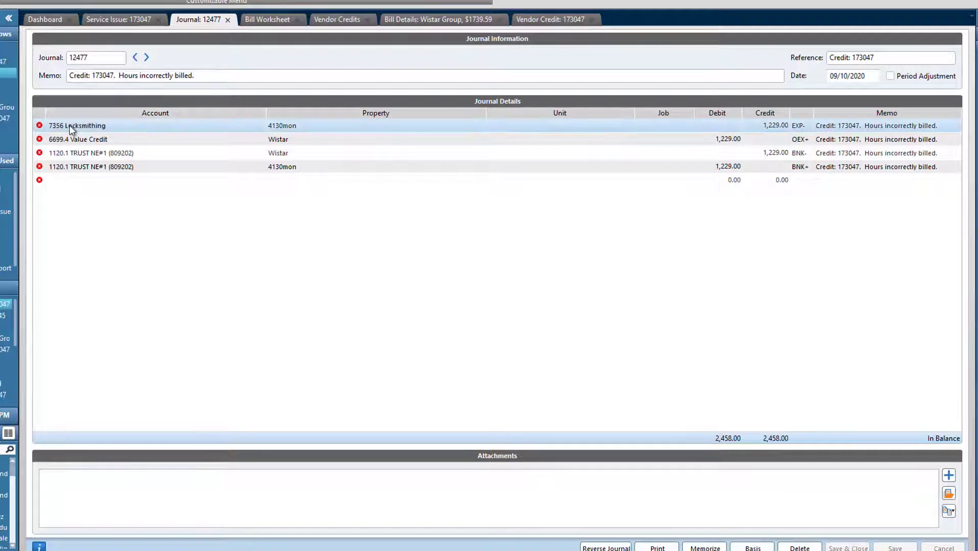
pyautogui.moveTo(84, 130)
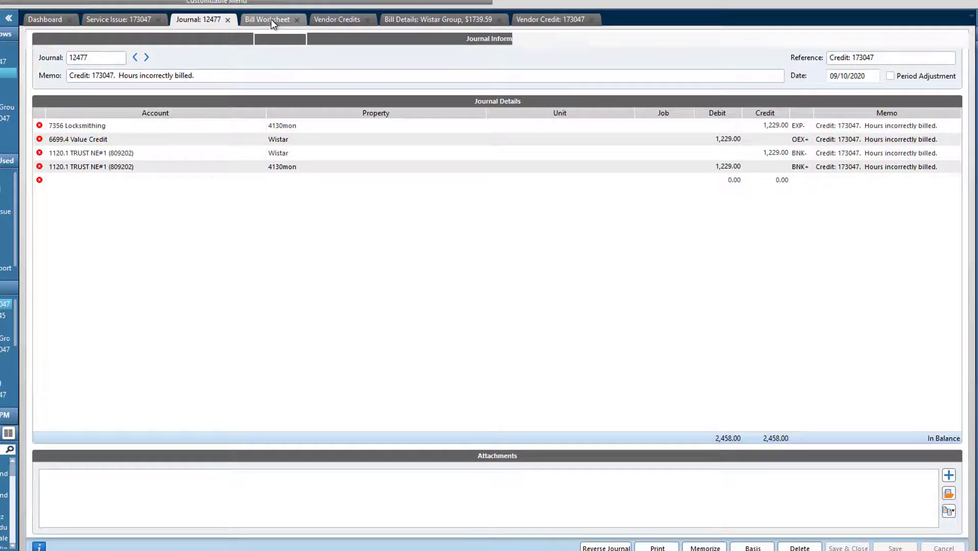
# - Review journal 12477 and the original 1739.59 bill, then reach service issue 173047's work order
pyautogui.click(267, 19)
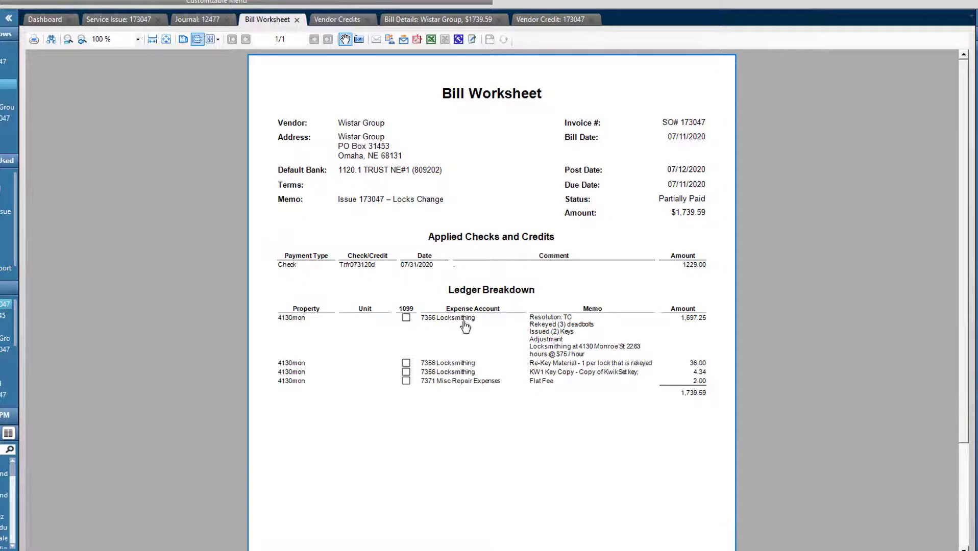
pyautogui.moveTo(564, 33)
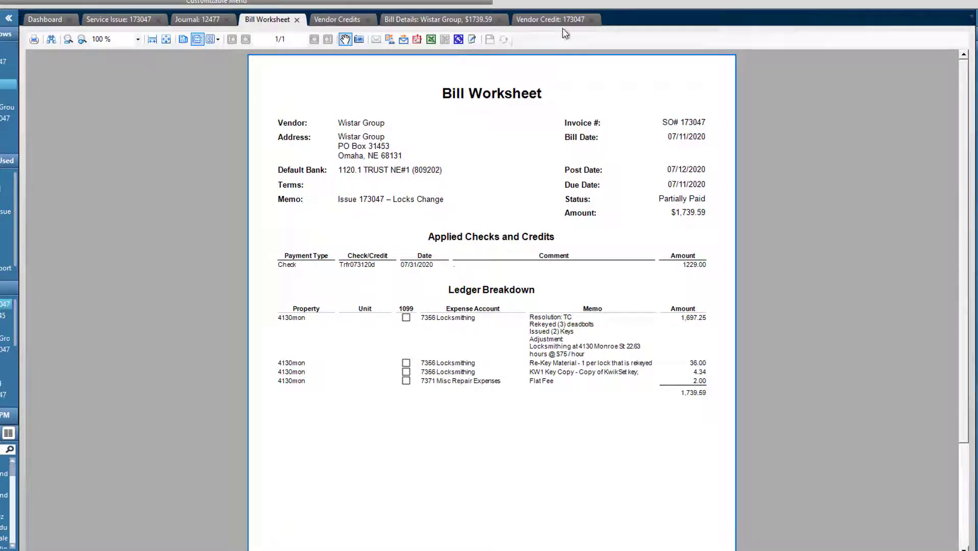
pyautogui.moveTo(199, 19)
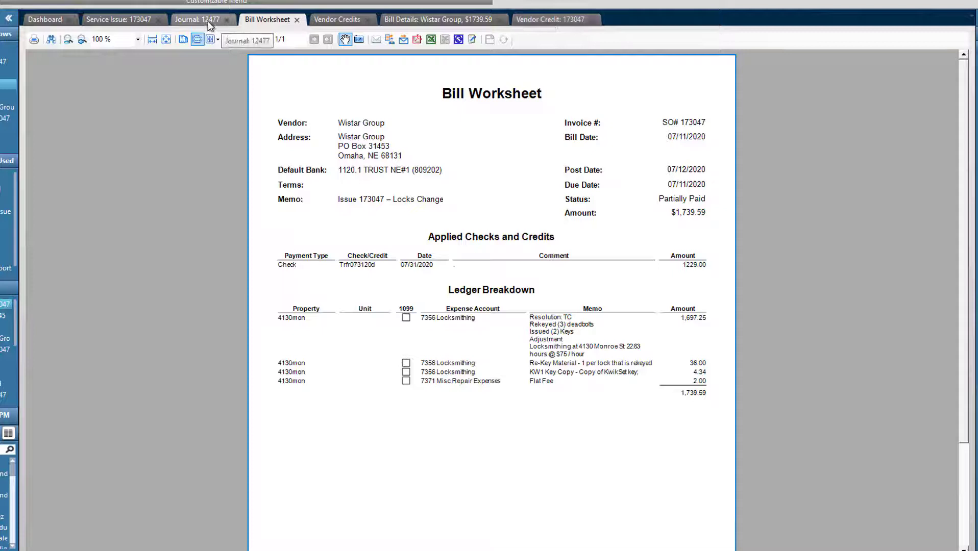
pyautogui.click(199, 19)
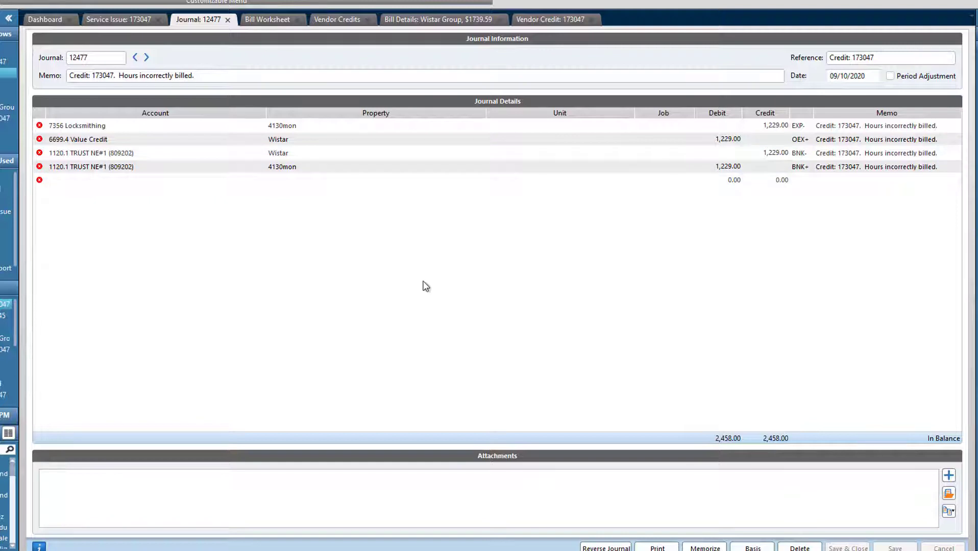
pyautogui.moveTo(298, 34)
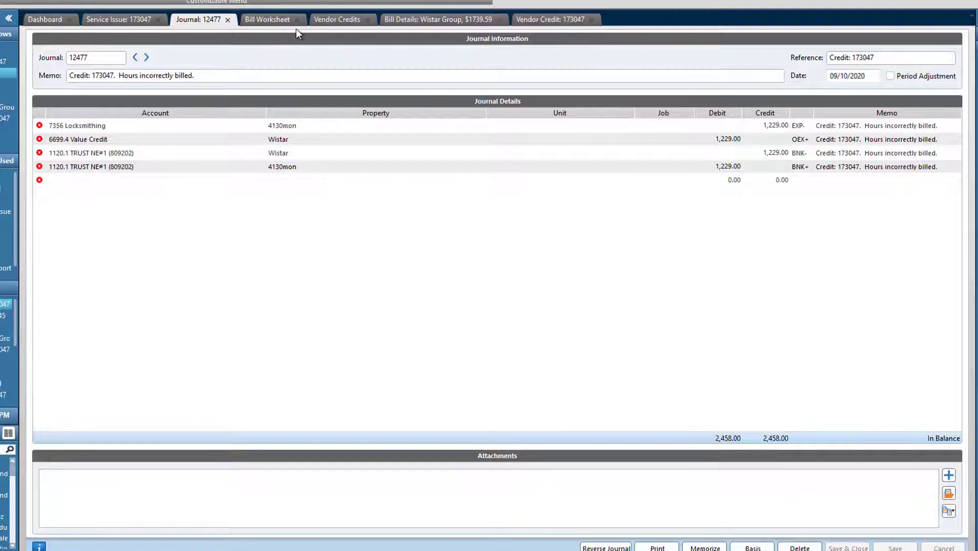
pyautogui.click(436, 19)
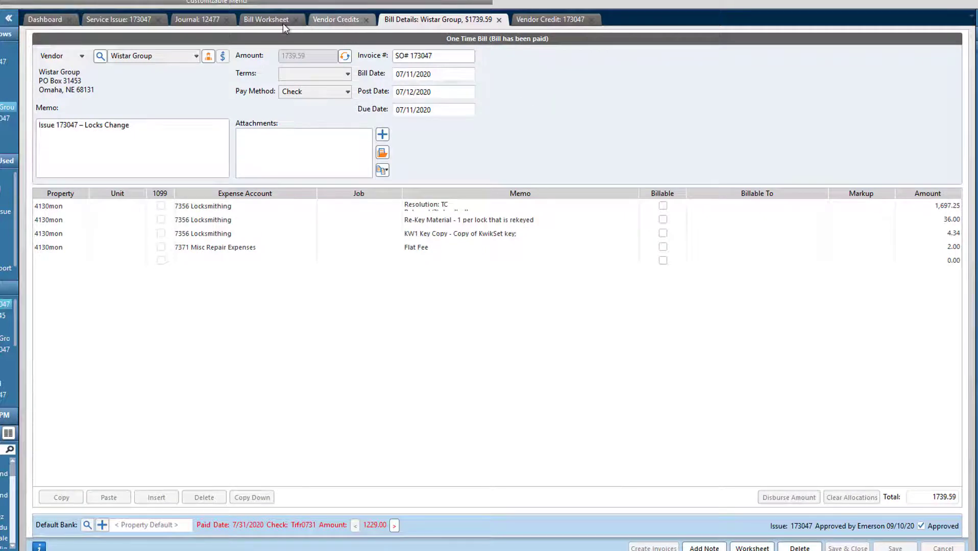
pyautogui.moveTo(125, 20)
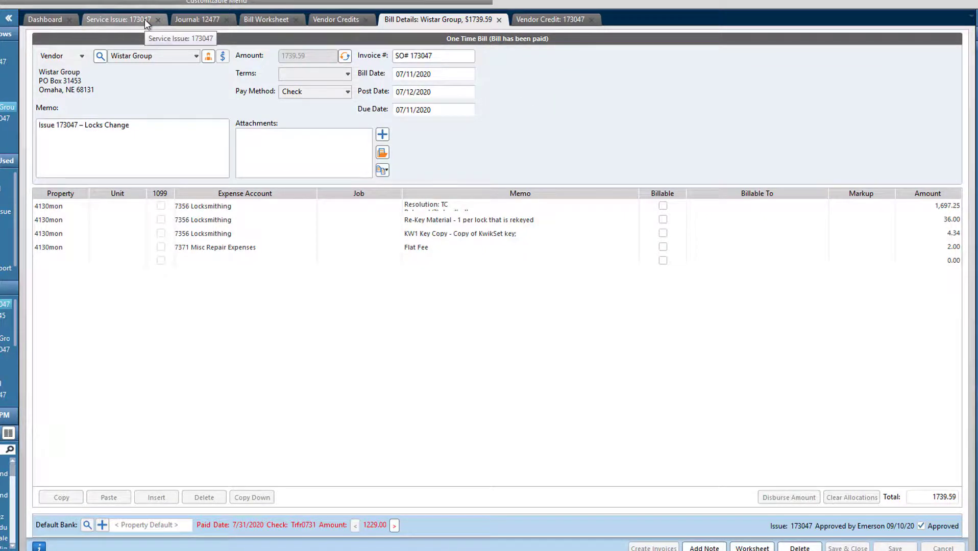
pyautogui.click(116, 19)
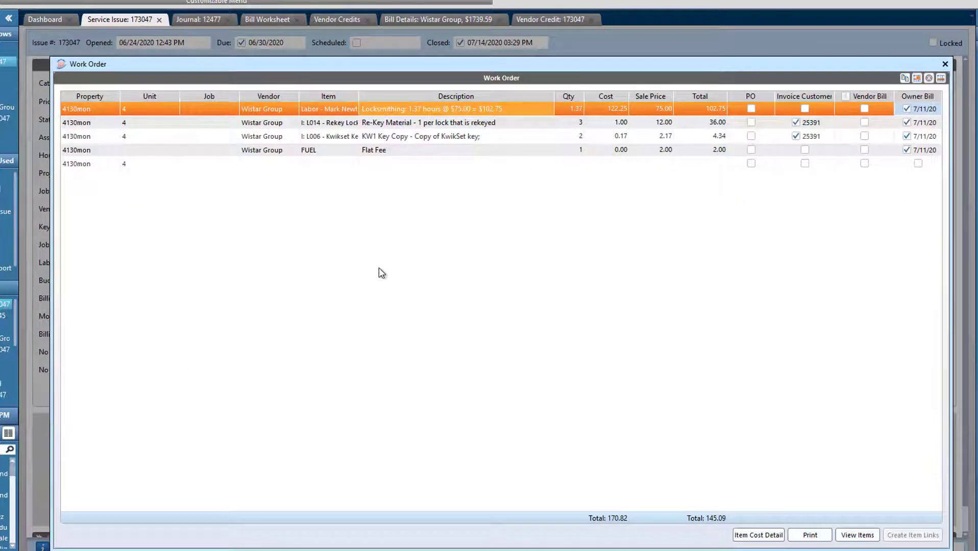
# - Add a LAB: Locksmith 'service' line priced 145.09, marked Owner Bill
pyautogui.click(268, 163)
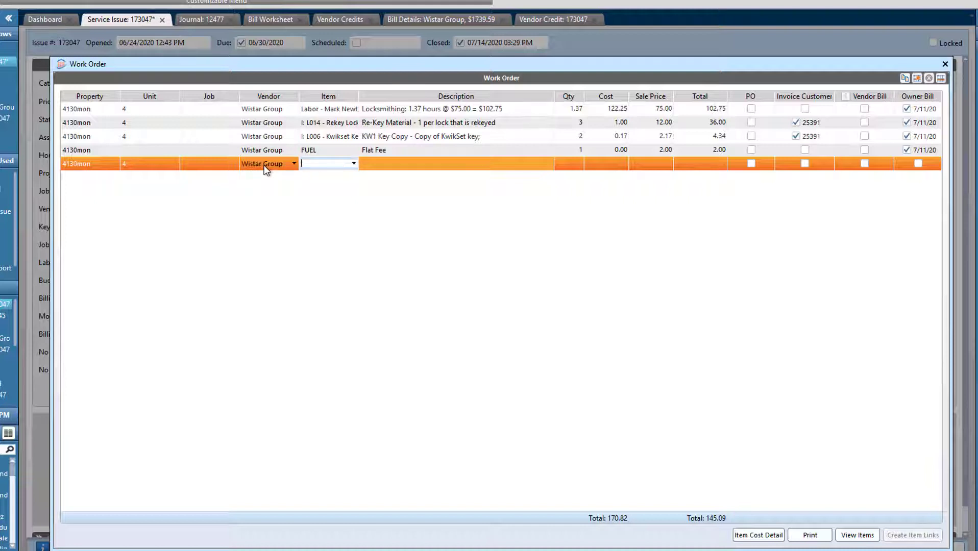
pyautogui.write('LAo')
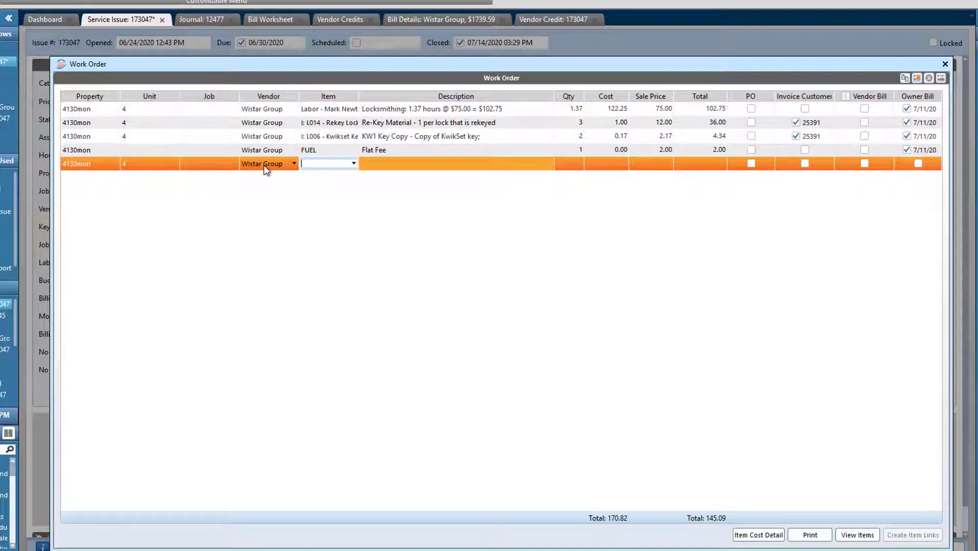
pyautogui.write('AB: CapProject')
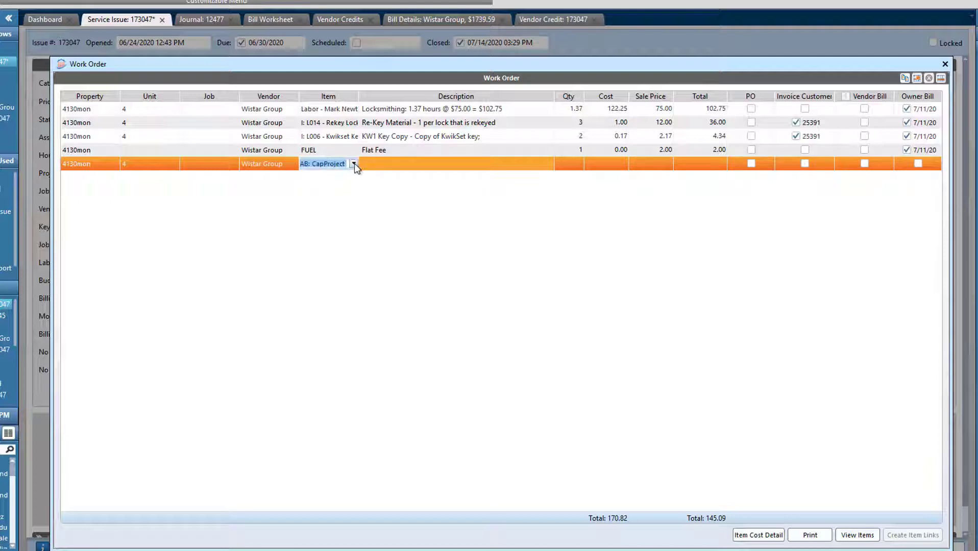
pyautogui.click(353, 163)
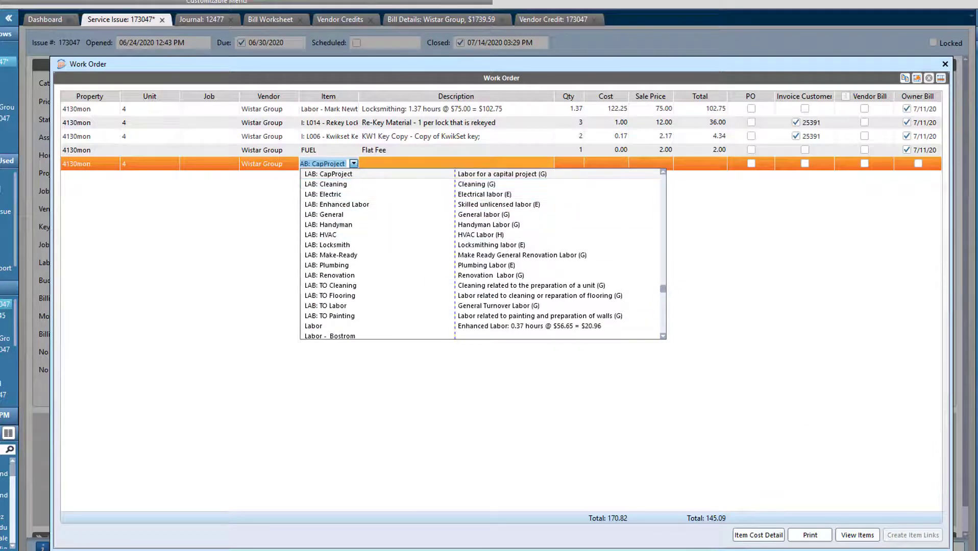
pyautogui.moveTo(704, 275)
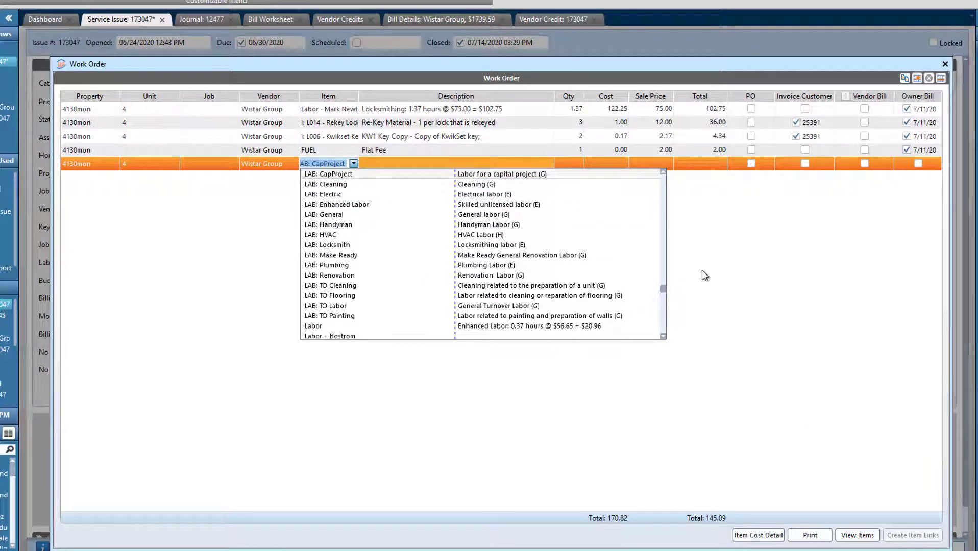
pyautogui.moveTo(331, 214)
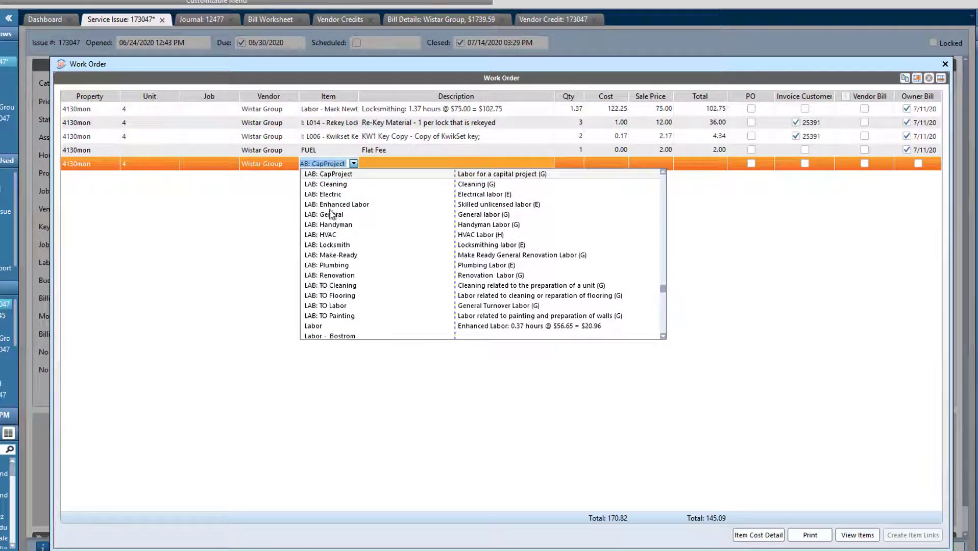
pyautogui.click(327, 245)
pyautogui.write('Locksmithing (')
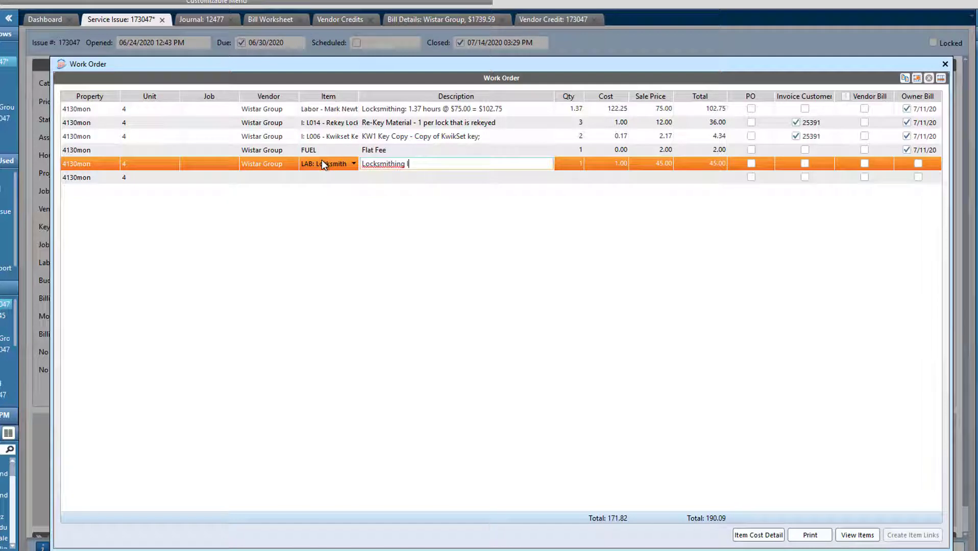
pyautogui.write('service')
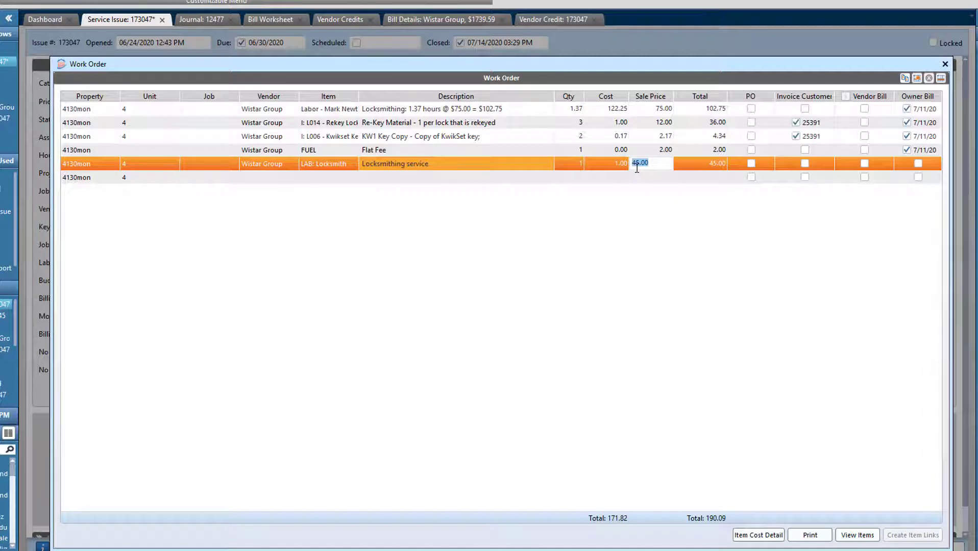
pyautogui.write('0.00')
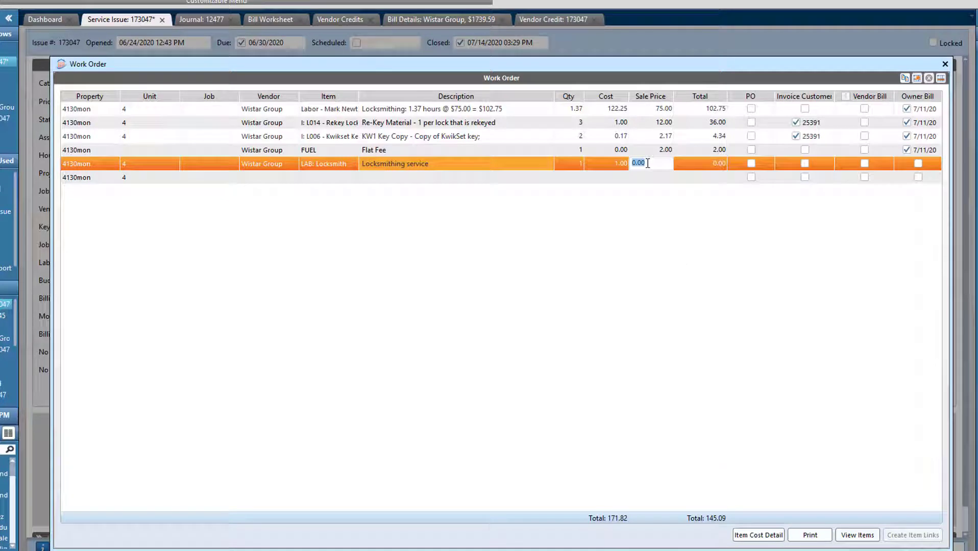
pyautogui.write('145.09')
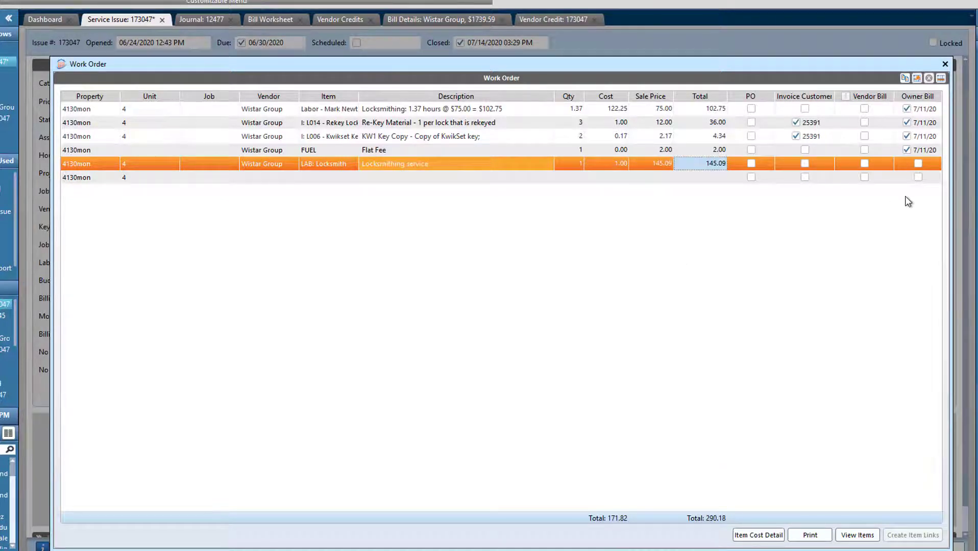
pyautogui.click(911, 535)
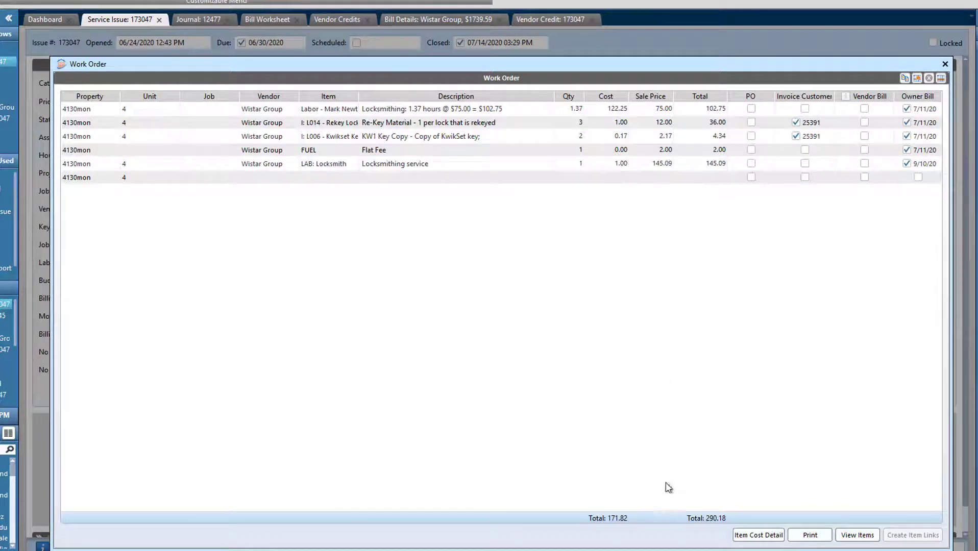
# - Select the new locksmithing line, now showing a 0.00 sale price
pyautogui.click(650, 163)
pyautogui.write('0')
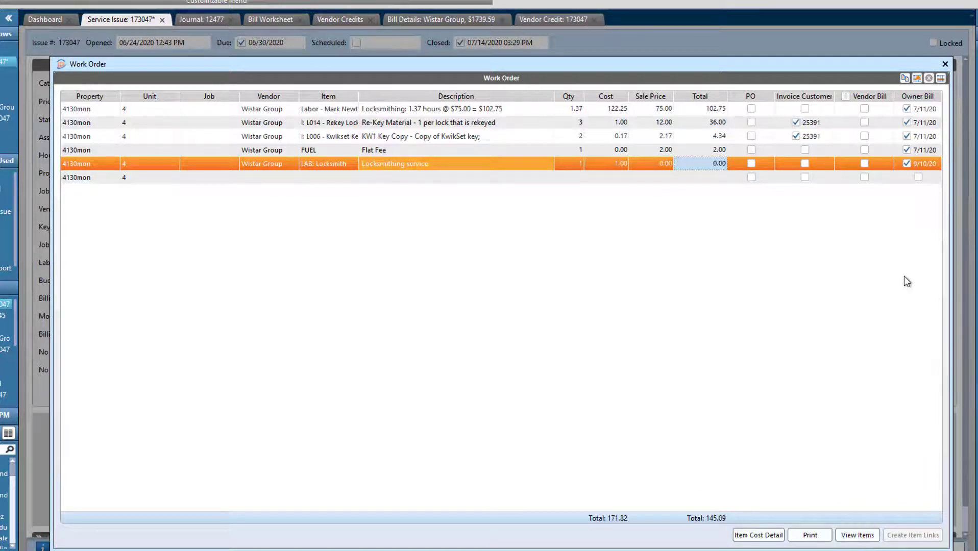
pyautogui.moveTo(662, 248)
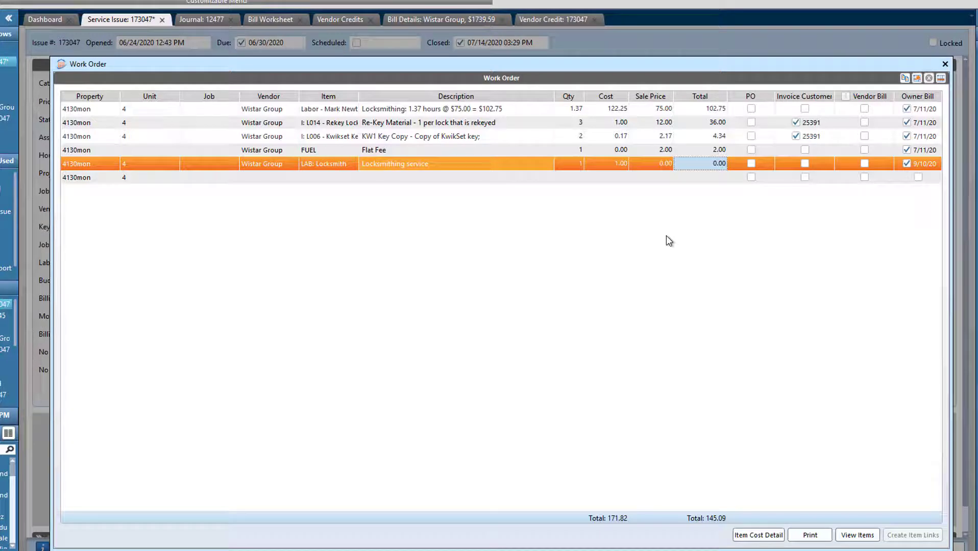
pyautogui.moveTo(898, 166)
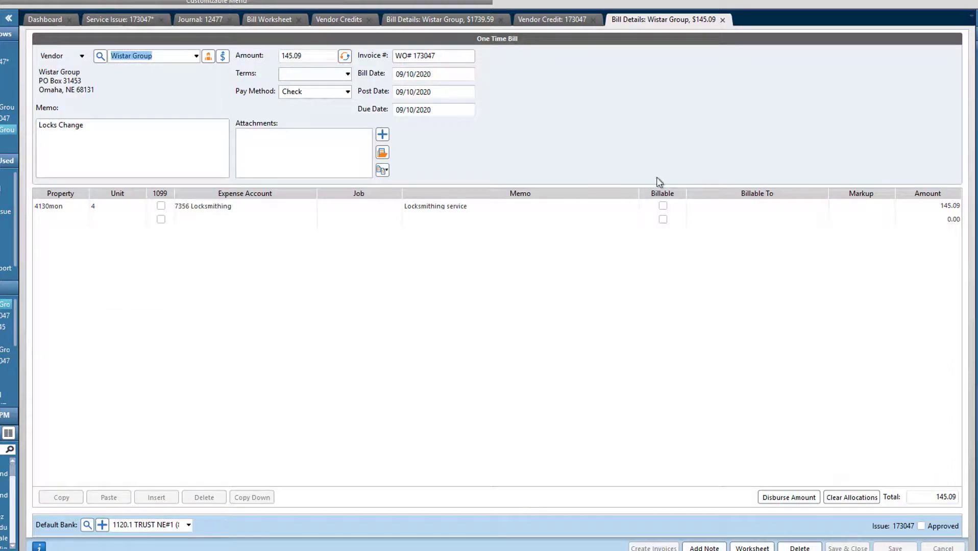
pyautogui.moveTo(696, 321)
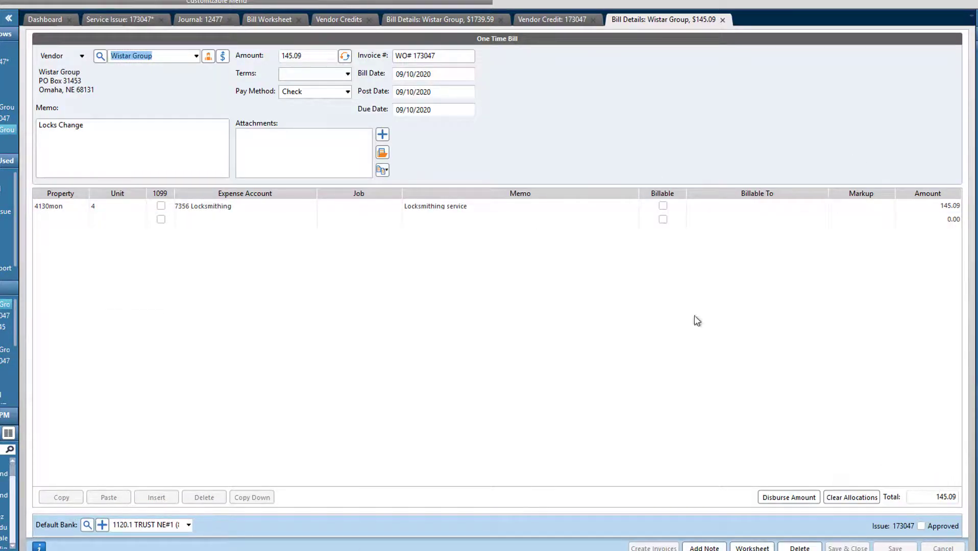
pyautogui.moveTo(545, 131)
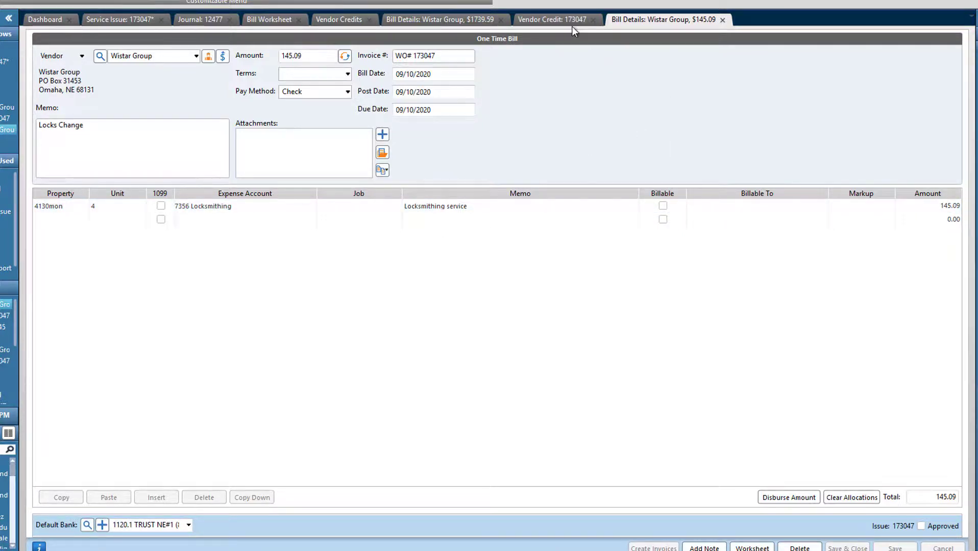
pyautogui.moveTo(563, 107)
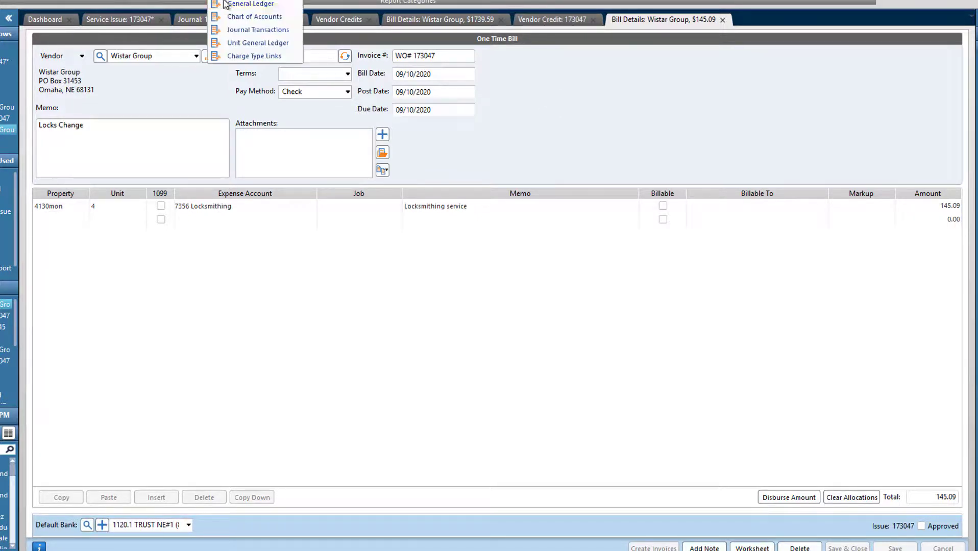
pyautogui.click(250, 4)
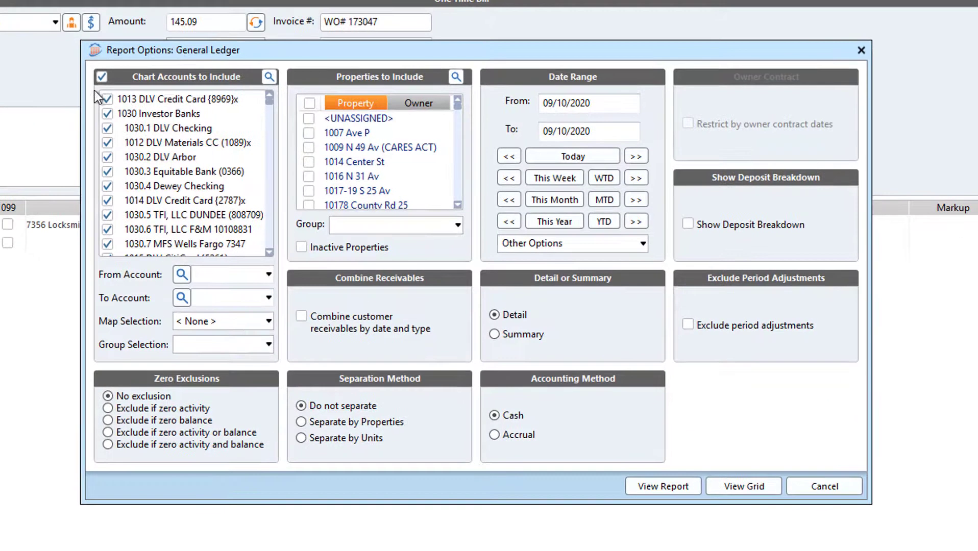
pyautogui.click(182, 274)
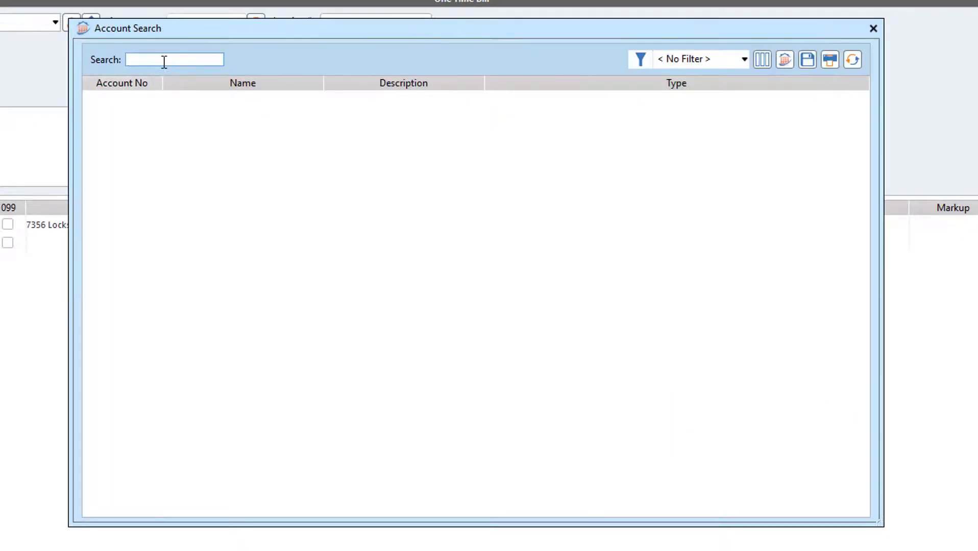
pyautogui.write('trust')
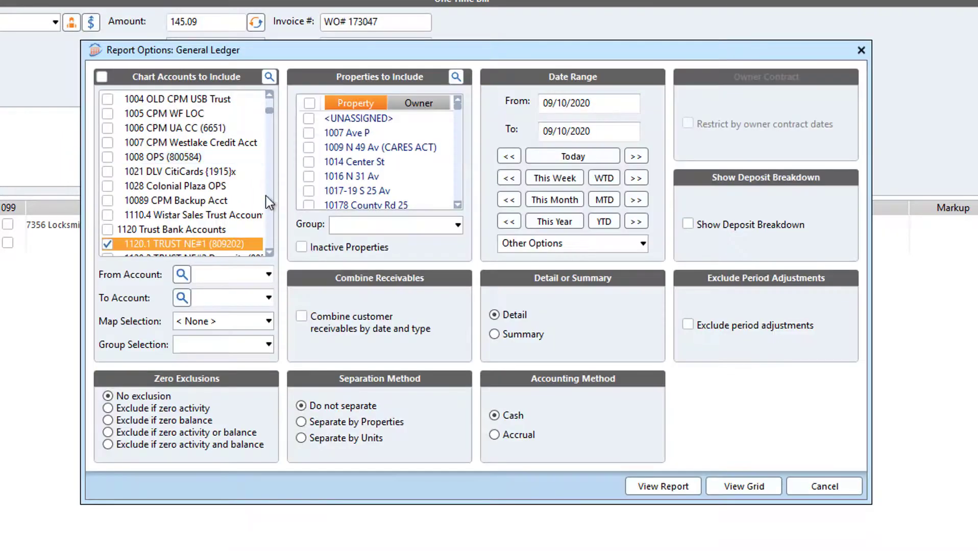
pyautogui.click(456, 77)
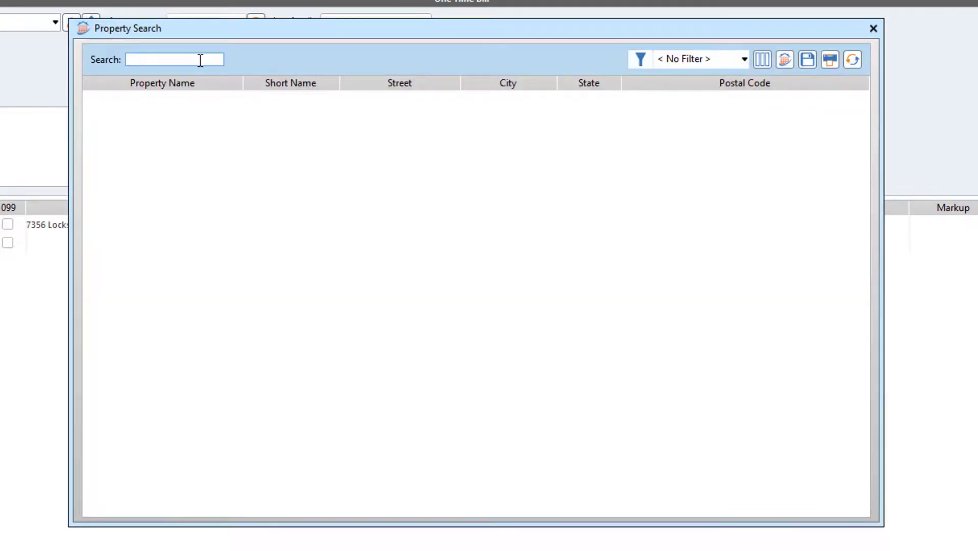
pyautogui.write('4130')
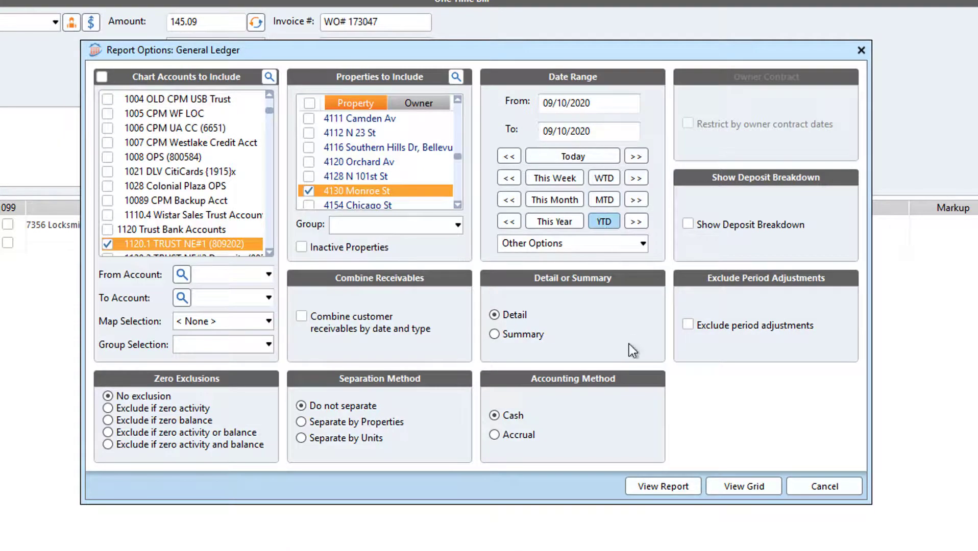
pyautogui.click(823, 486)
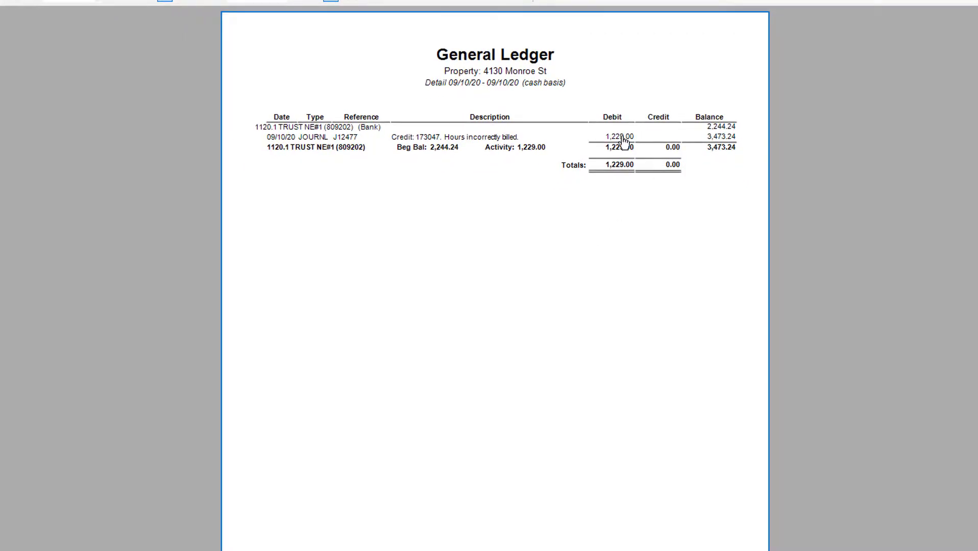
pyautogui.moveTo(716, 189)
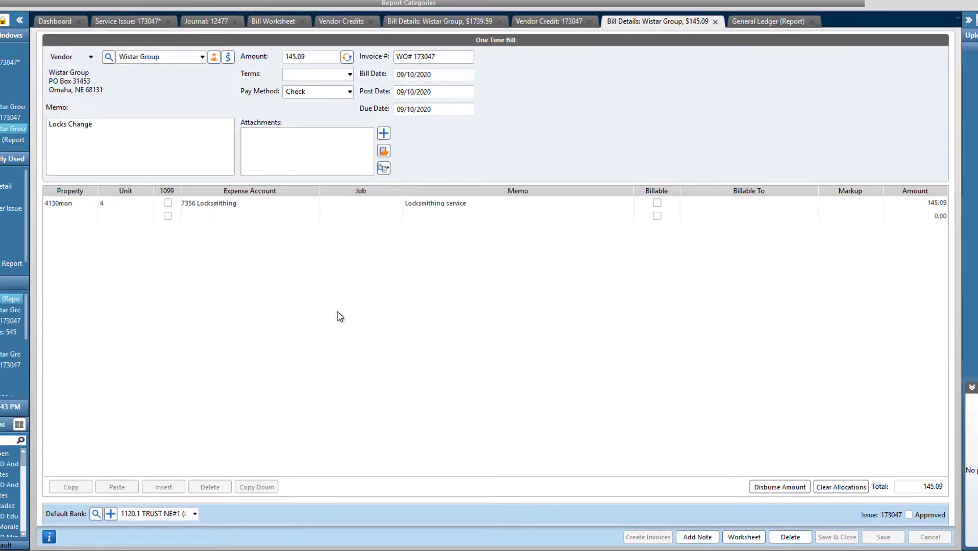
pyautogui.moveTo(636, 98)
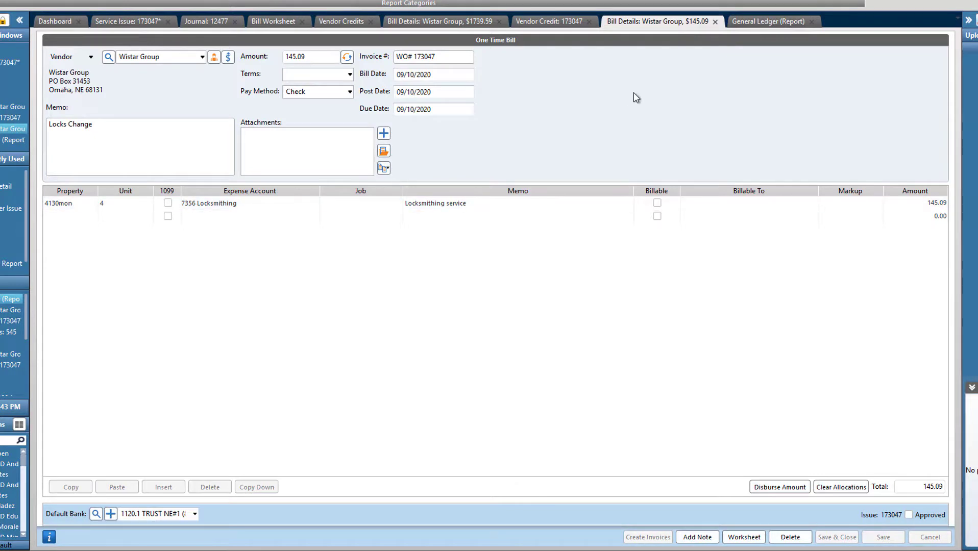